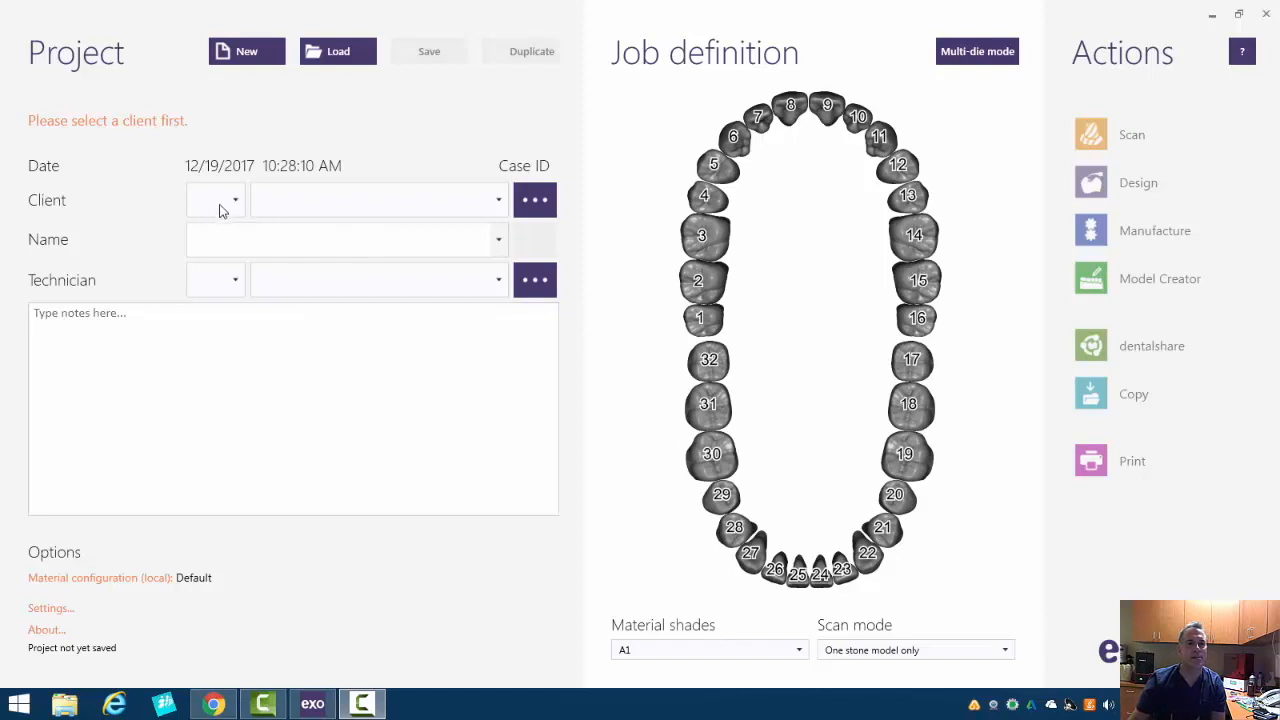
- Assign client 00001 Default and technician 001 Default, and name the project 'Implant 3'
{"action": "left_click", "coordinate": [214, 200]}
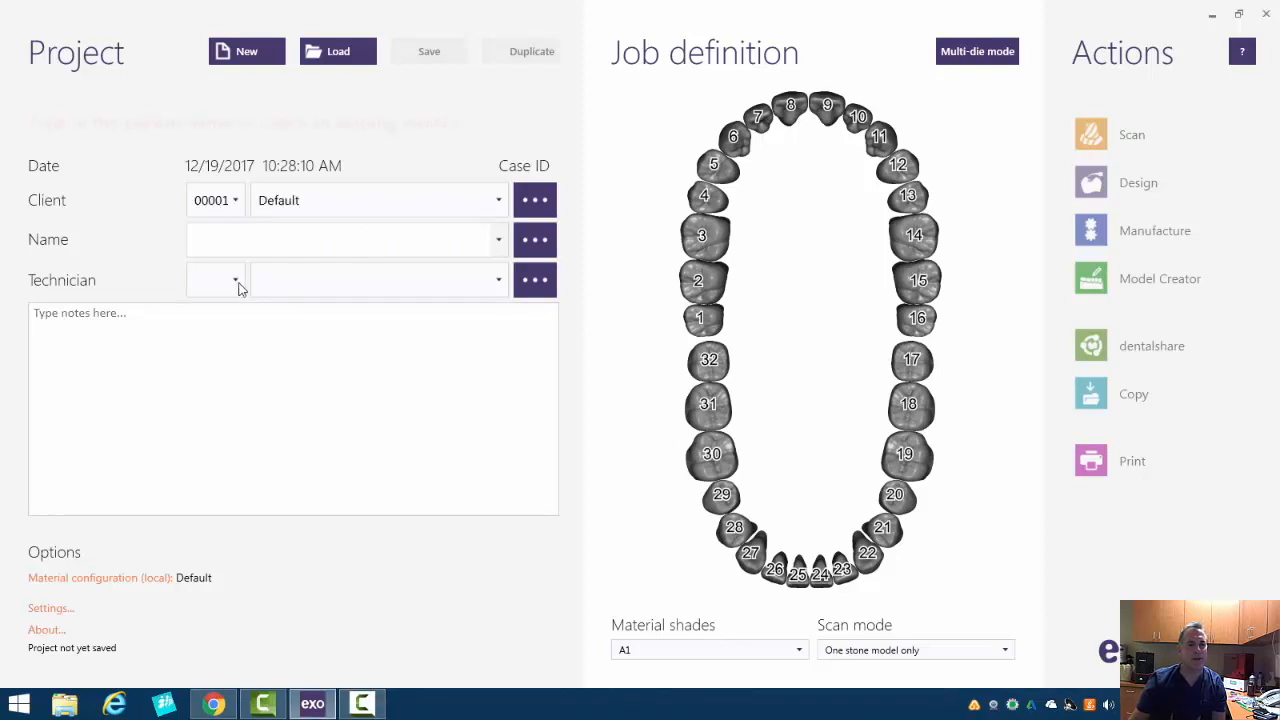
{"action": "left_click", "coordinate": [216, 280]}
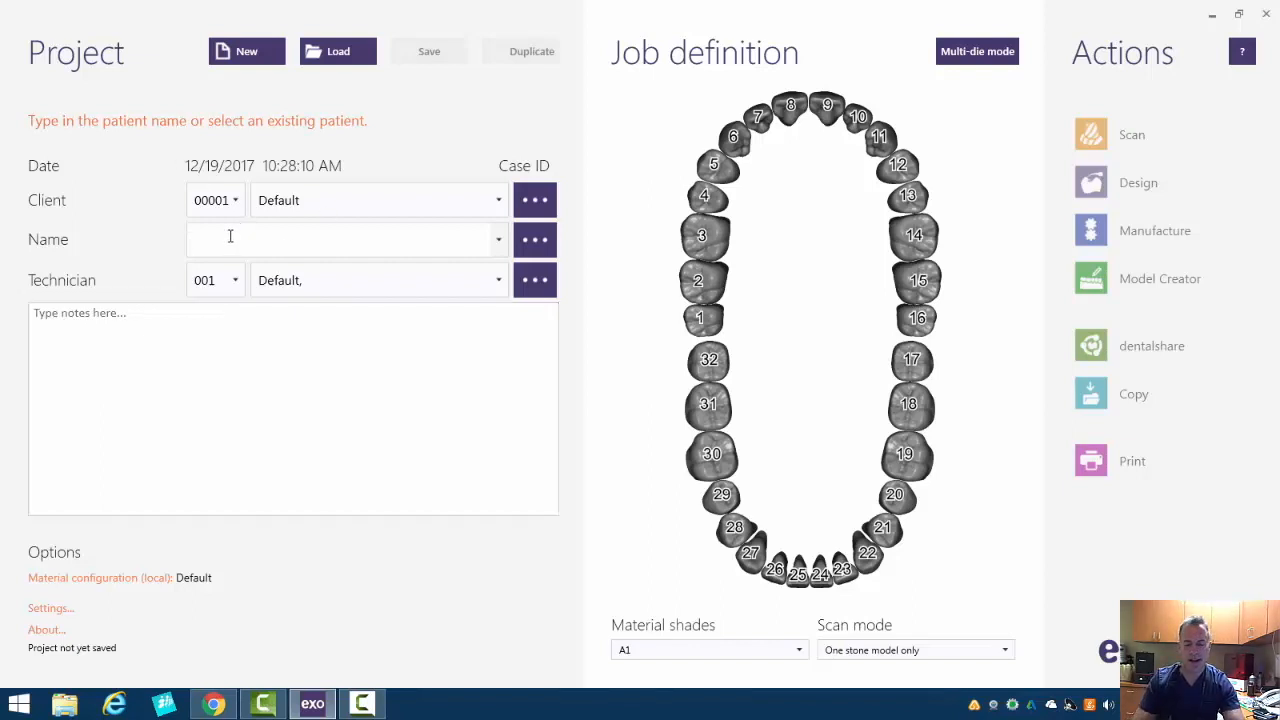
{"action": "type", "text": "Implant 3"}
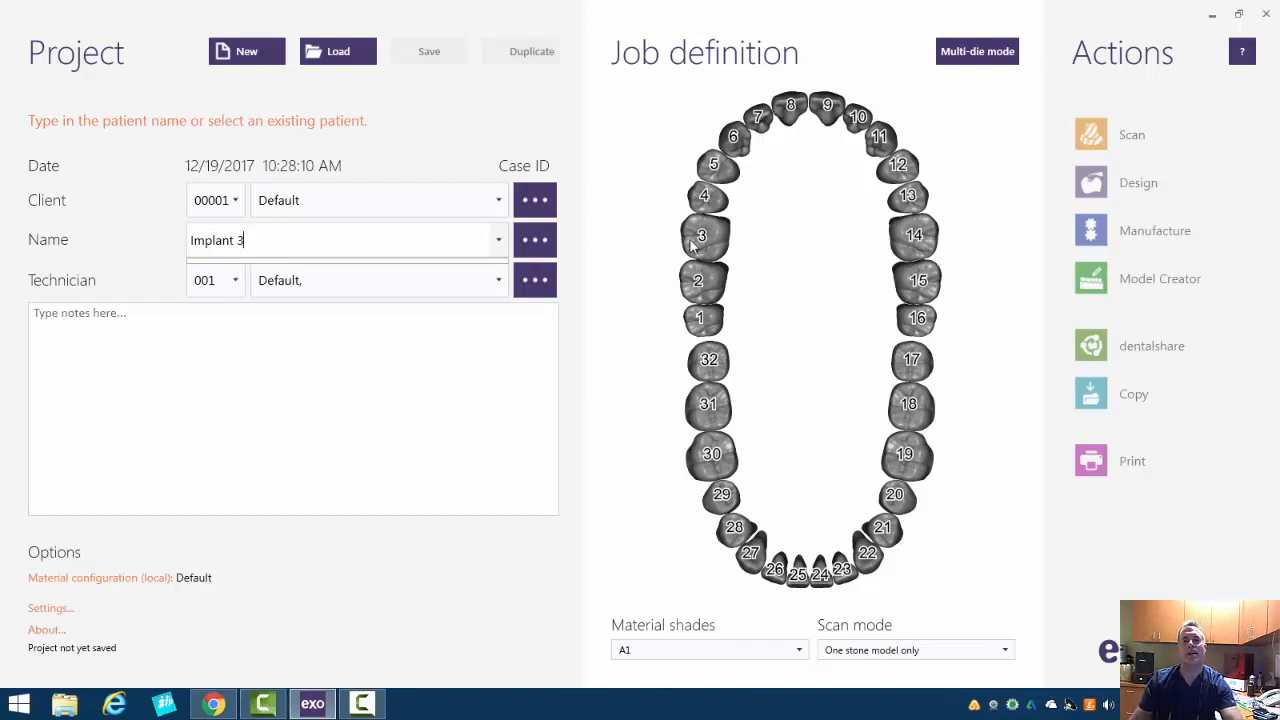
{"action": "mouse_move", "coordinate": [722, 52]}
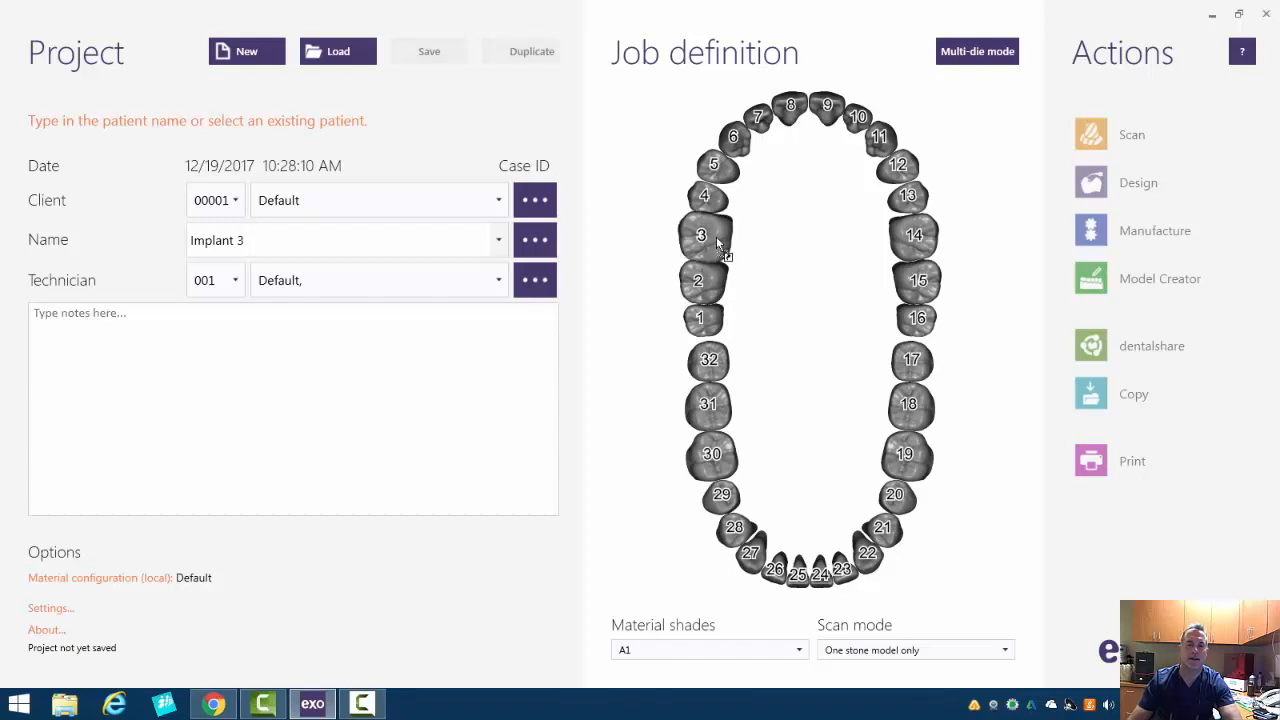
{"action": "left_click", "coordinate": [700, 236]}
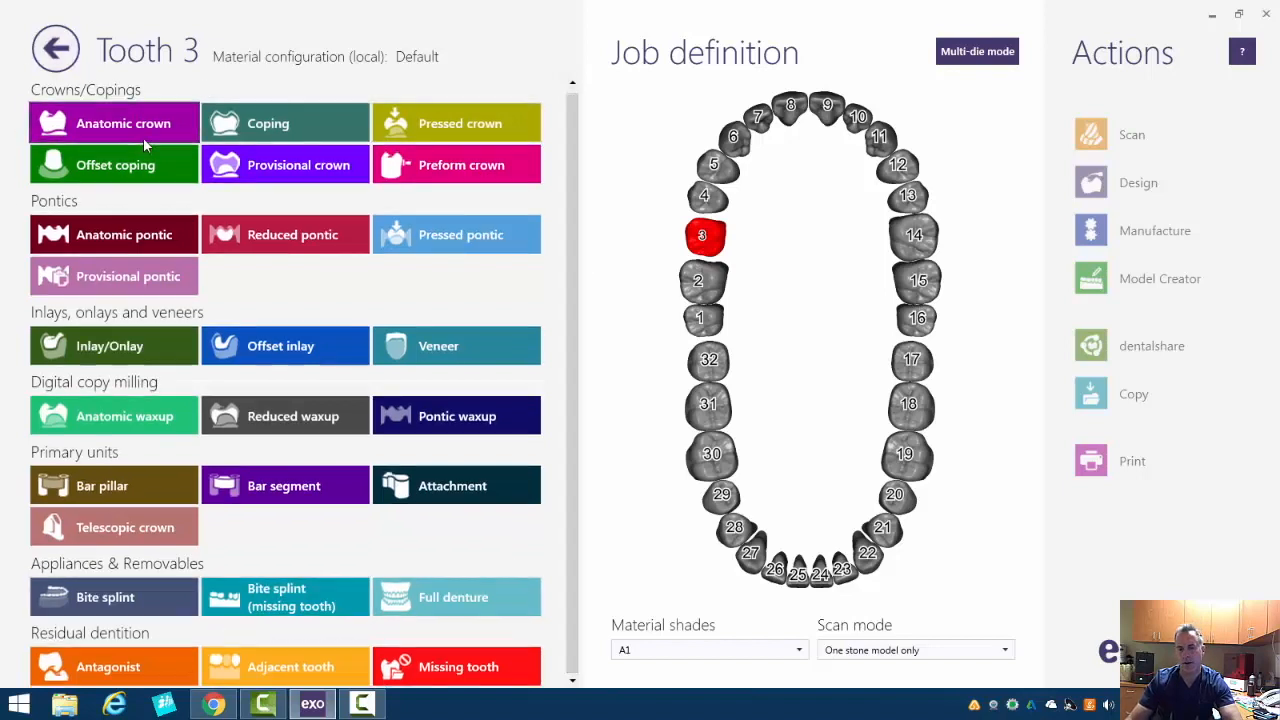
{"action": "mouse_move", "coordinate": [140, 140]}
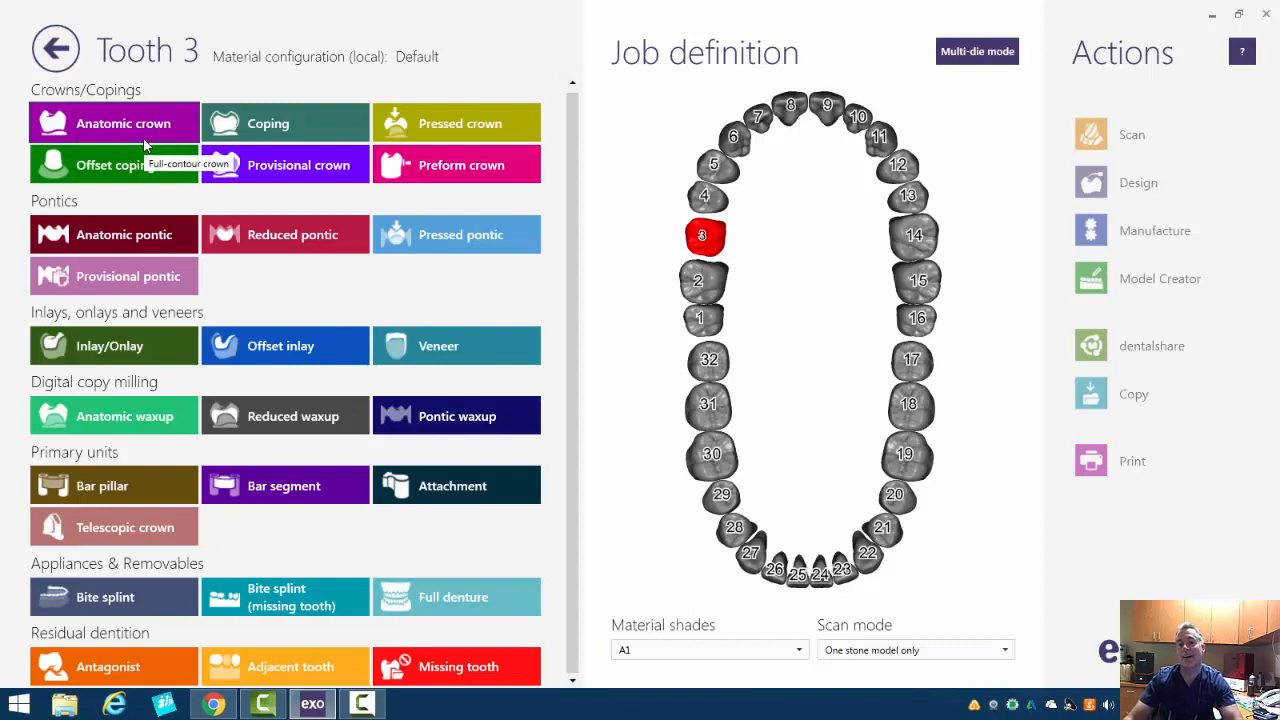
- Define tooth 3 as an anatomic crown in Composite
{"action": "left_click", "coordinate": [124, 124]}
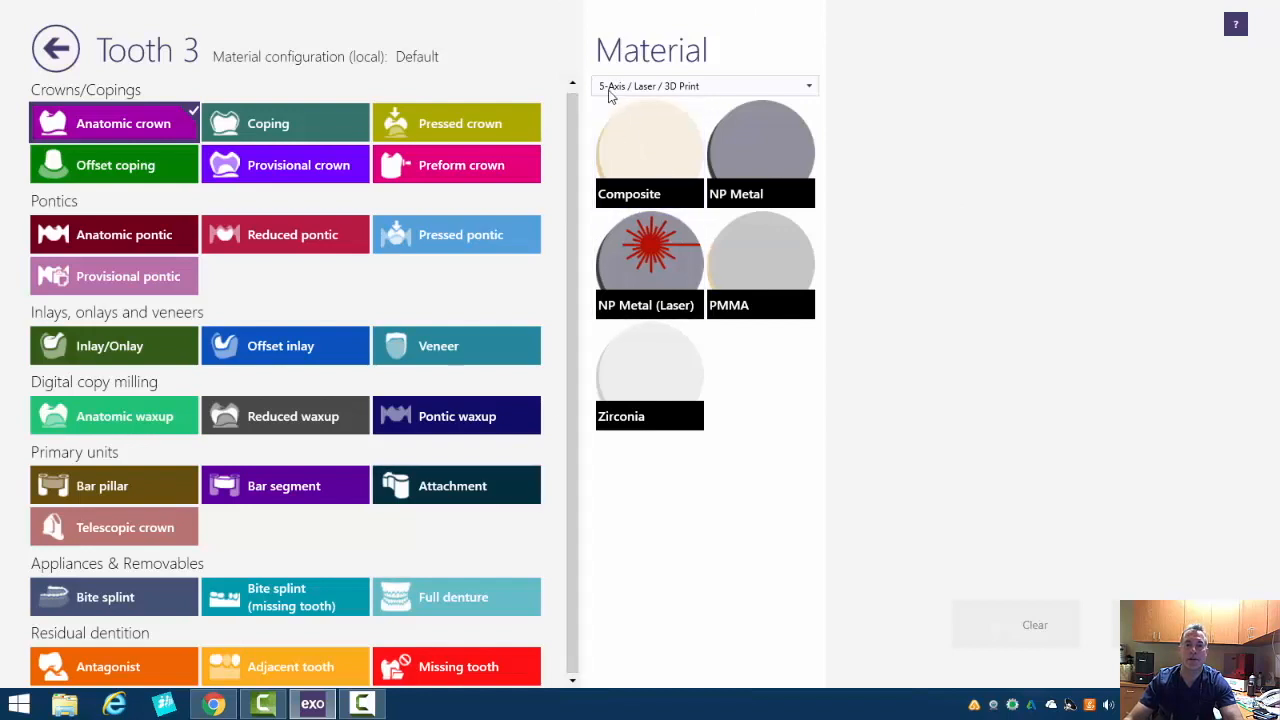
{"action": "mouse_move", "coordinate": [676, 98]}
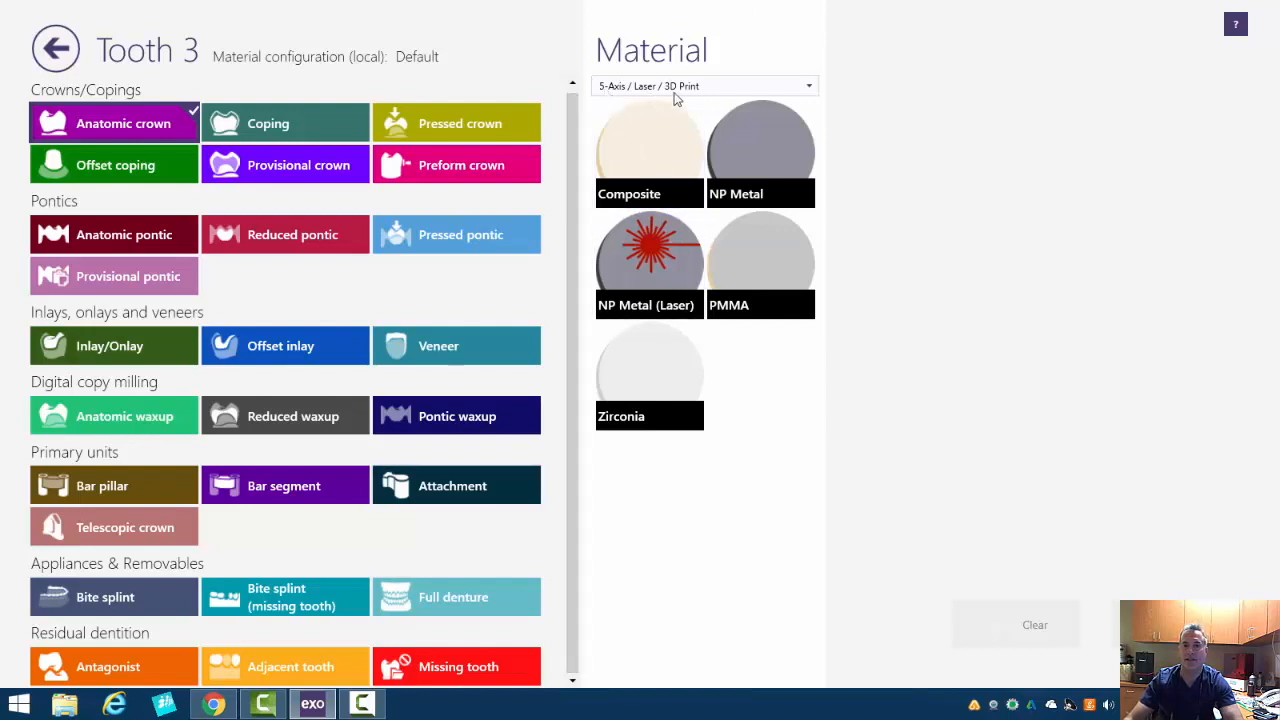
{"action": "mouse_move", "coordinate": [696, 152]}
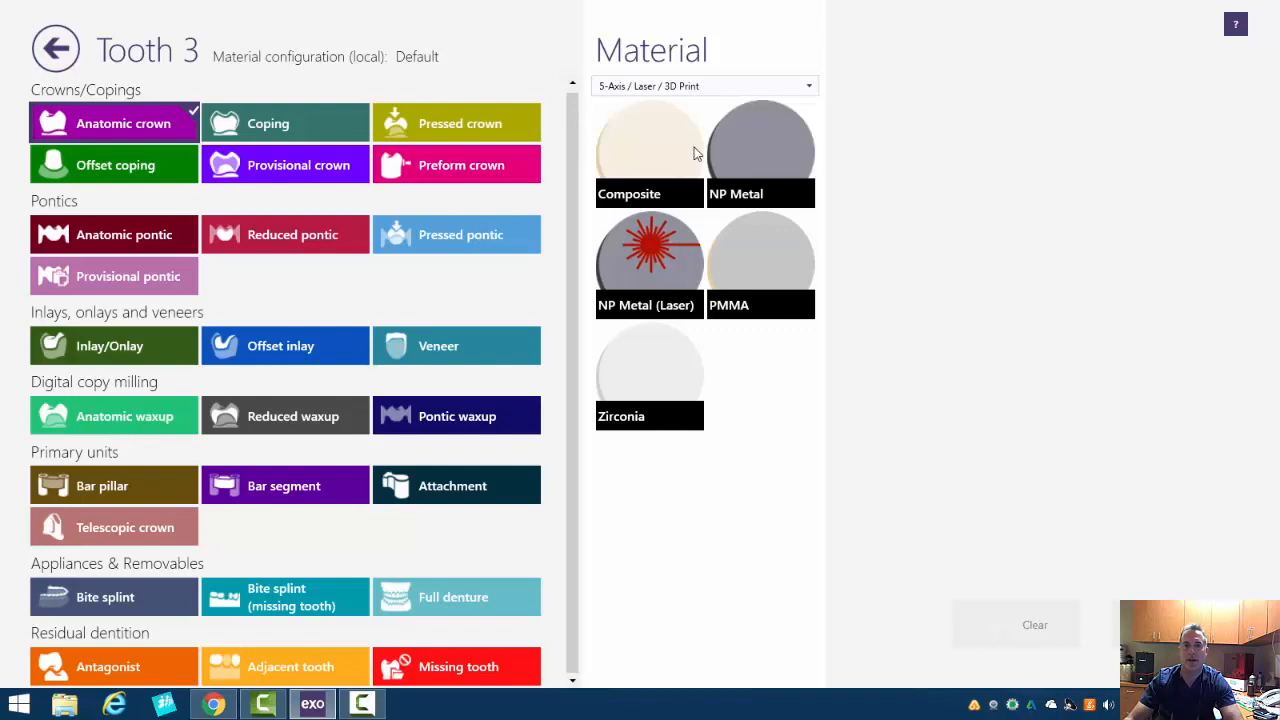
{"action": "mouse_move", "coordinate": [776, 100]}
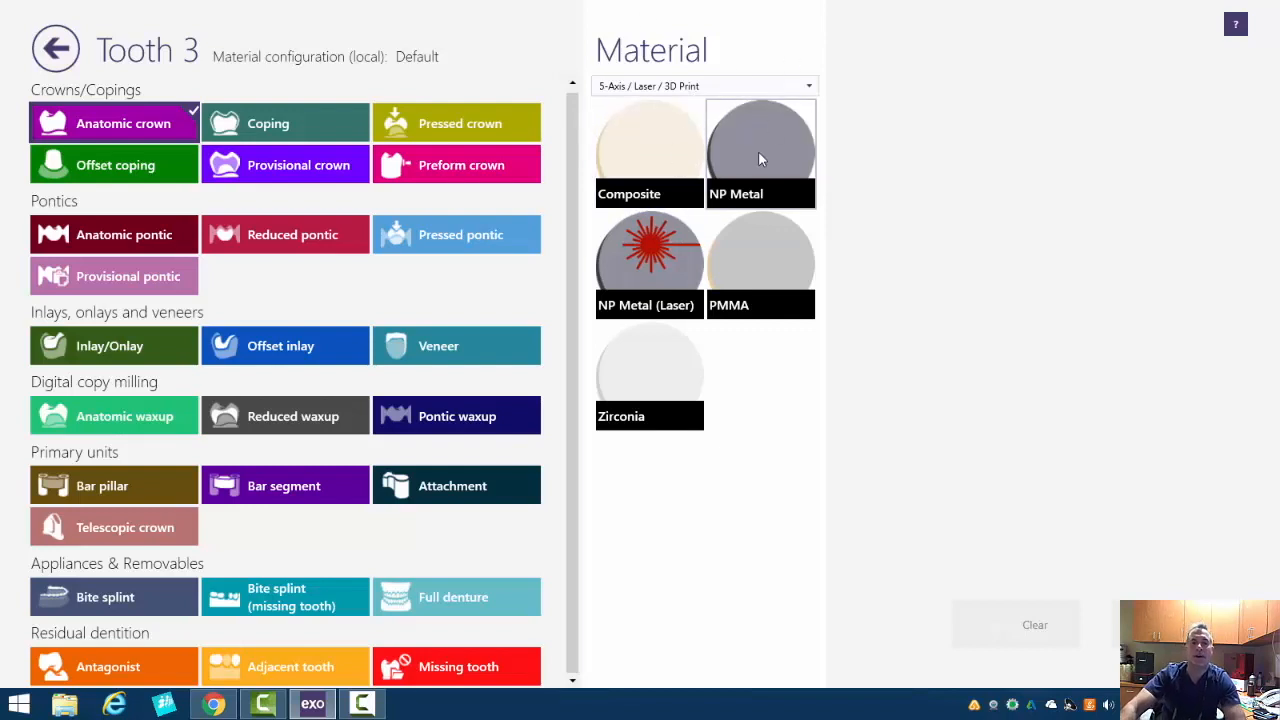
{"action": "left_click", "coordinate": [648, 150]}
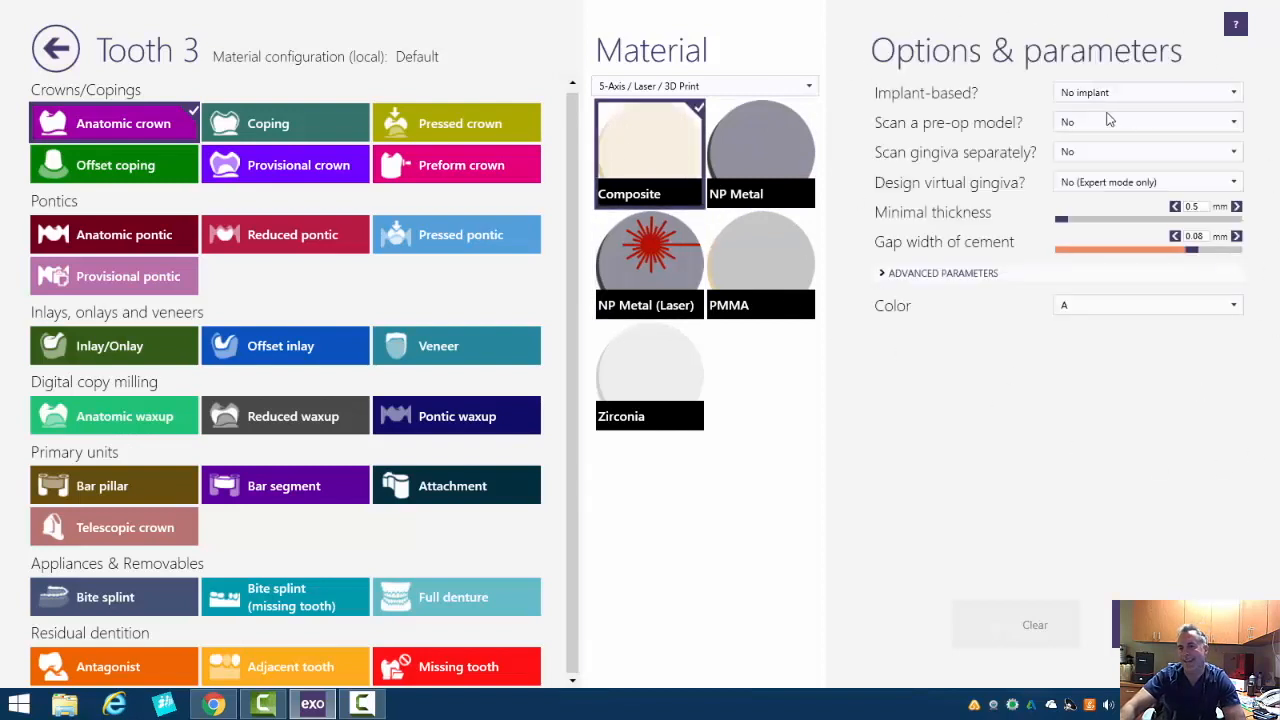
{"action": "mouse_move", "coordinate": [1006, 182]}
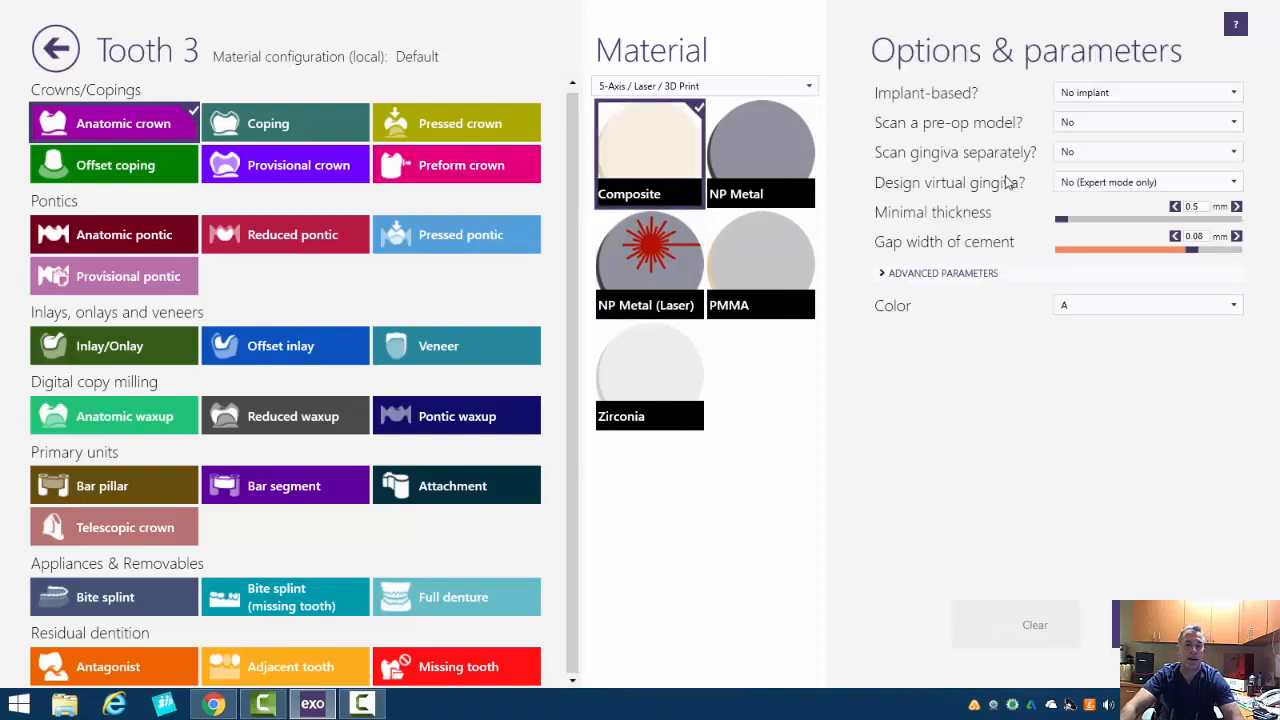
{"action": "mouse_move", "coordinate": [1008, 180]}
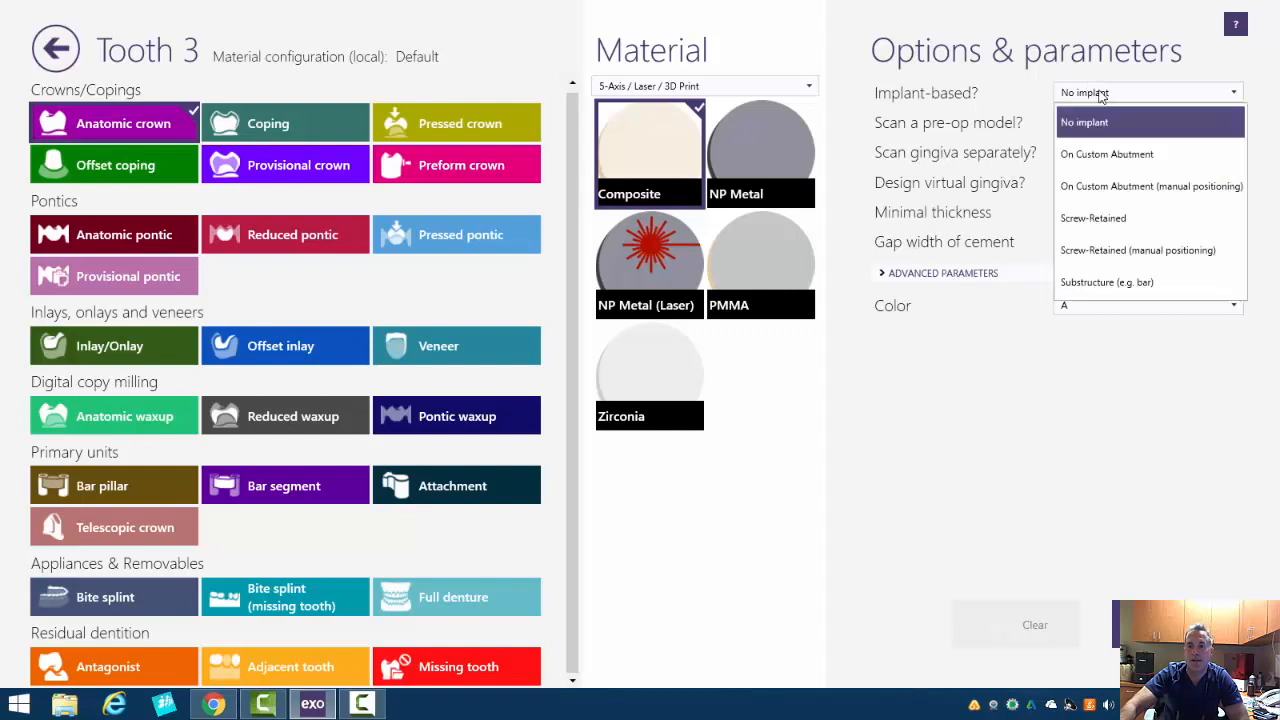
{"action": "mouse_move", "coordinate": [1144, 218]}
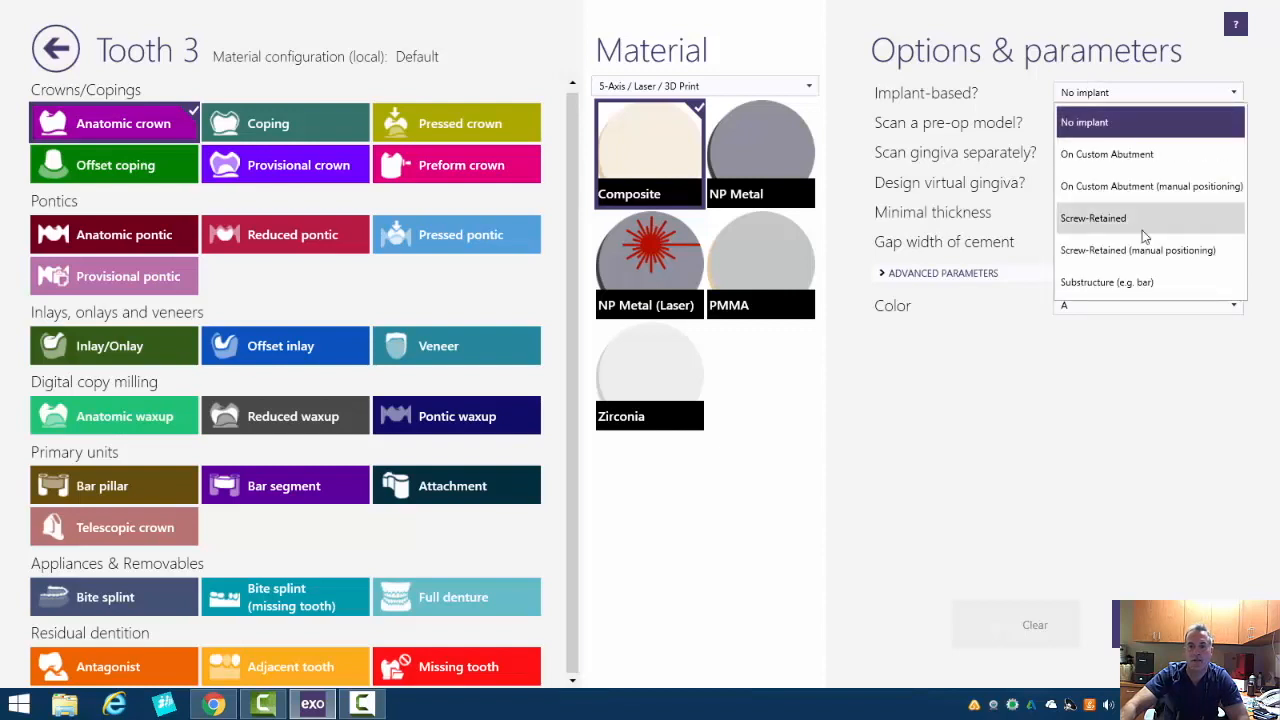
- Set the crown's Implant-based option to Screw-Retained
{"action": "left_click", "coordinate": [1092, 218]}
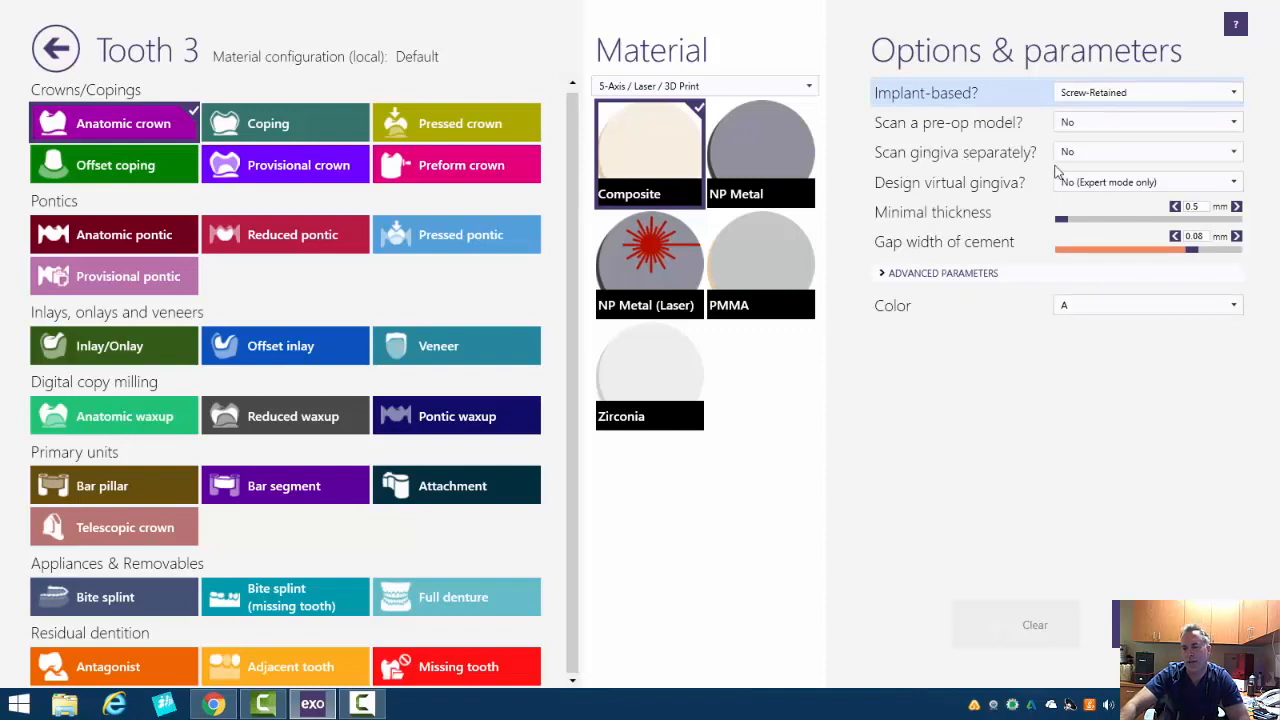
{"action": "mouse_move", "coordinate": [1112, 172]}
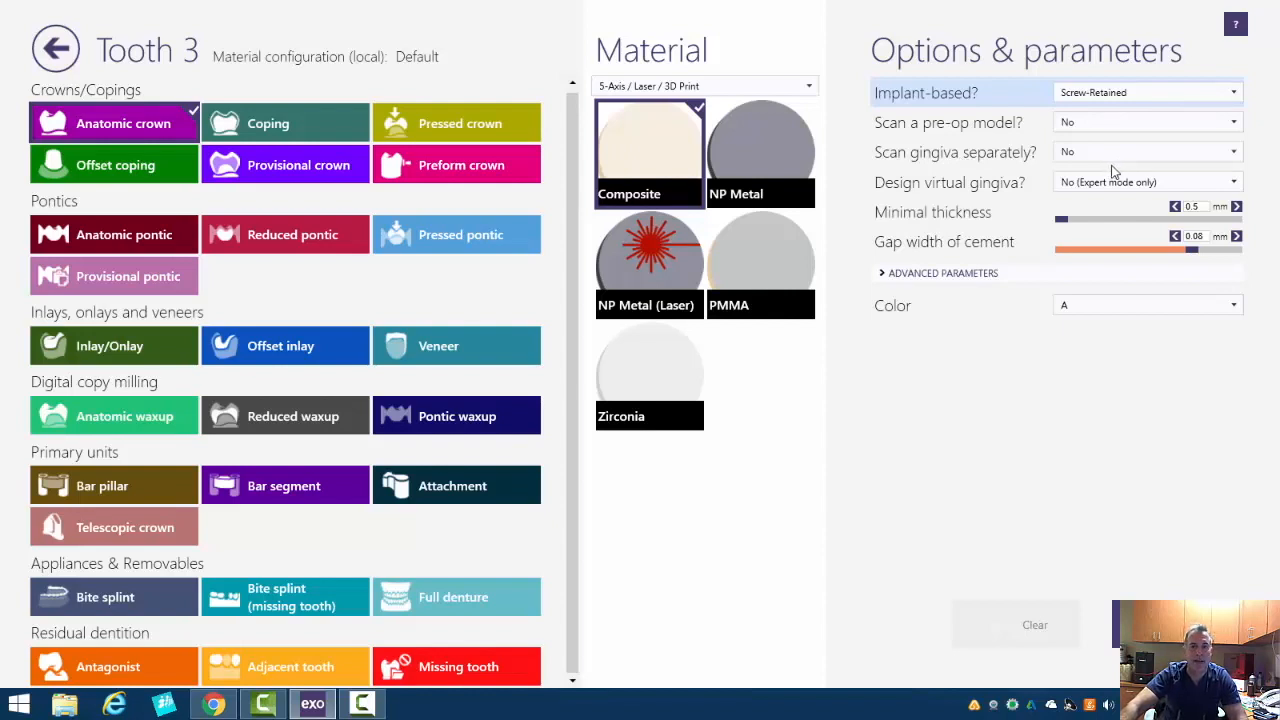
{"action": "mouse_move", "coordinate": [896, 200]}
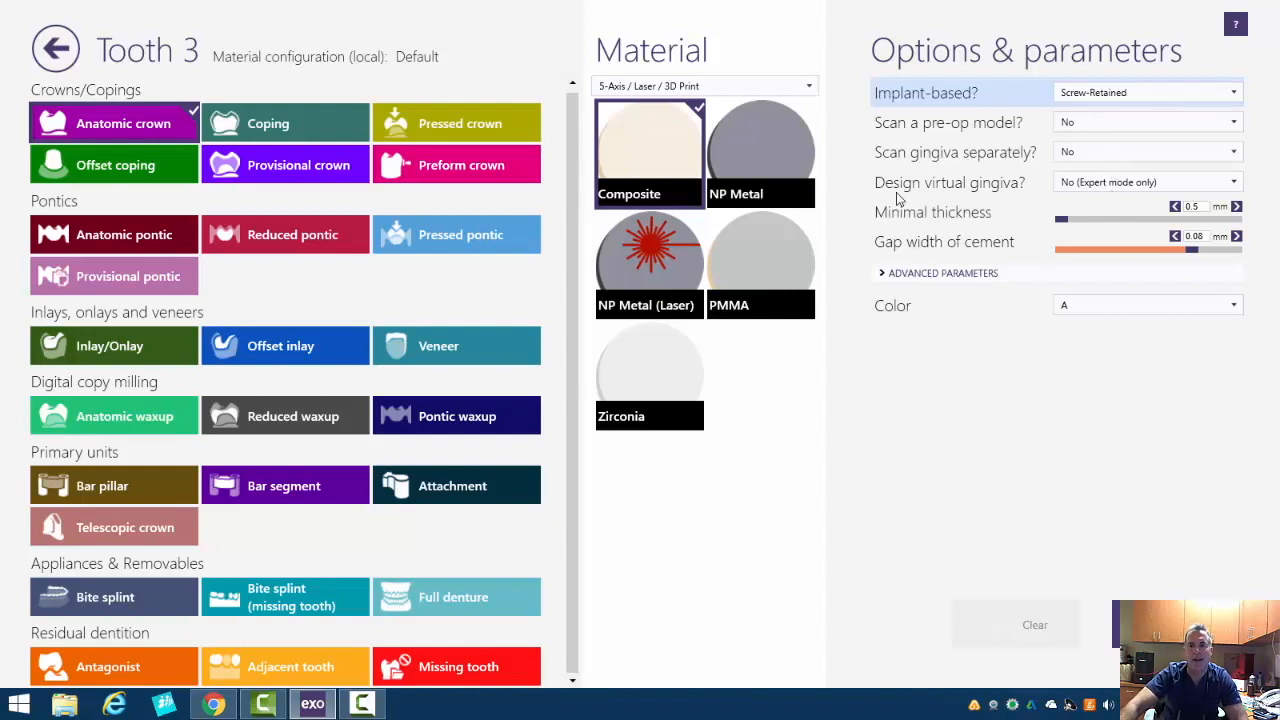
{"action": "mouse_move", "coordinate": [994, 196]}
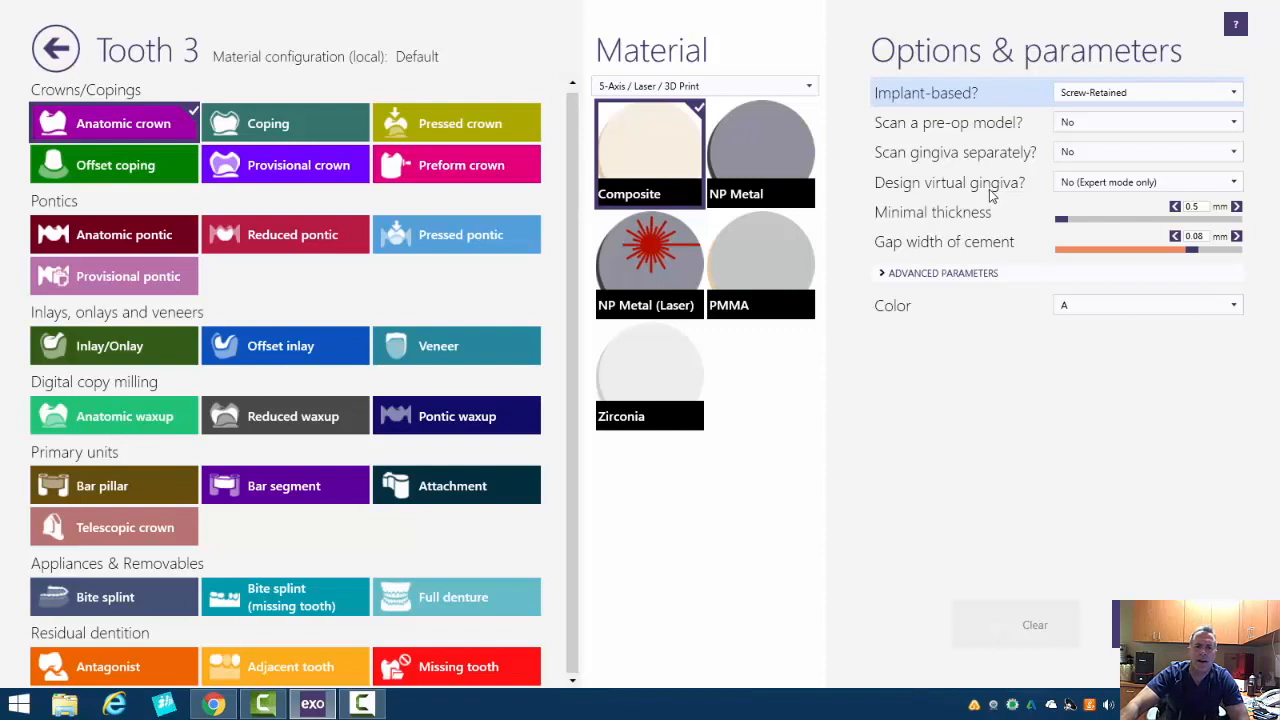
{"action": "mouse_move", "coordinate": [994, 232]}
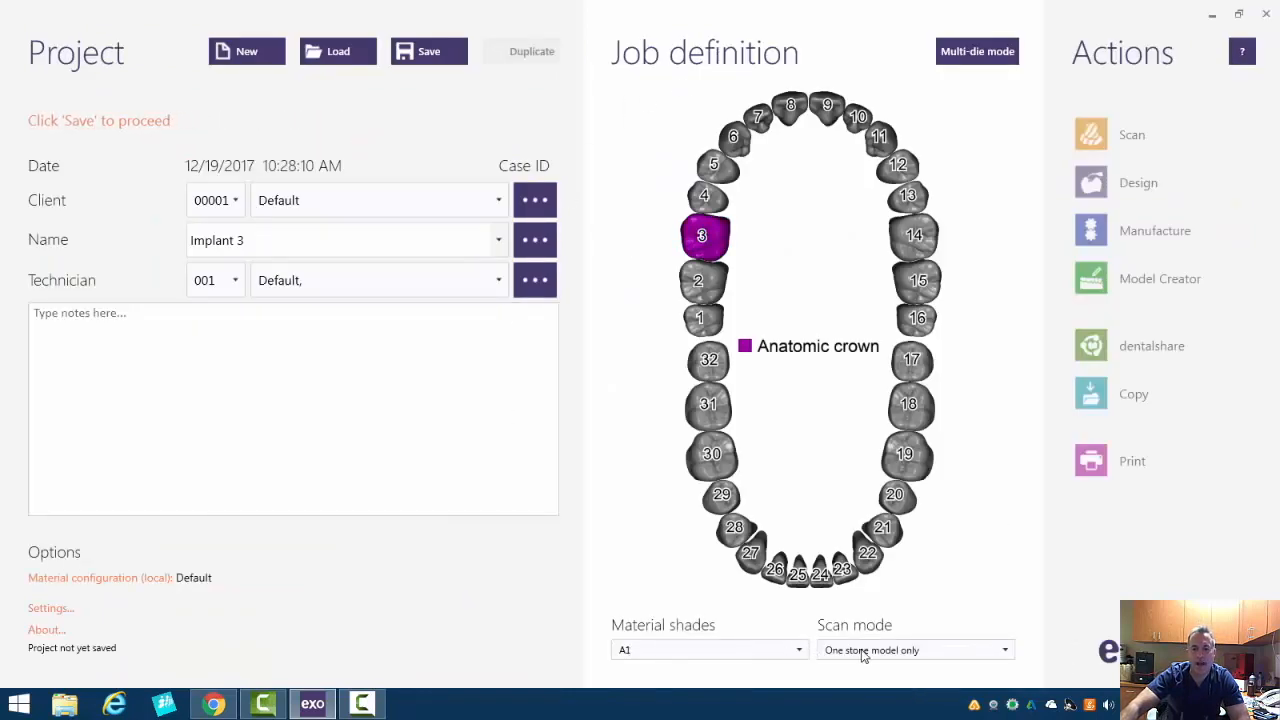
- Keep one stone model as scan mode and mark tooth 30 as the antagonist
{"action": "left_click", "coordinate": [912, 650]}
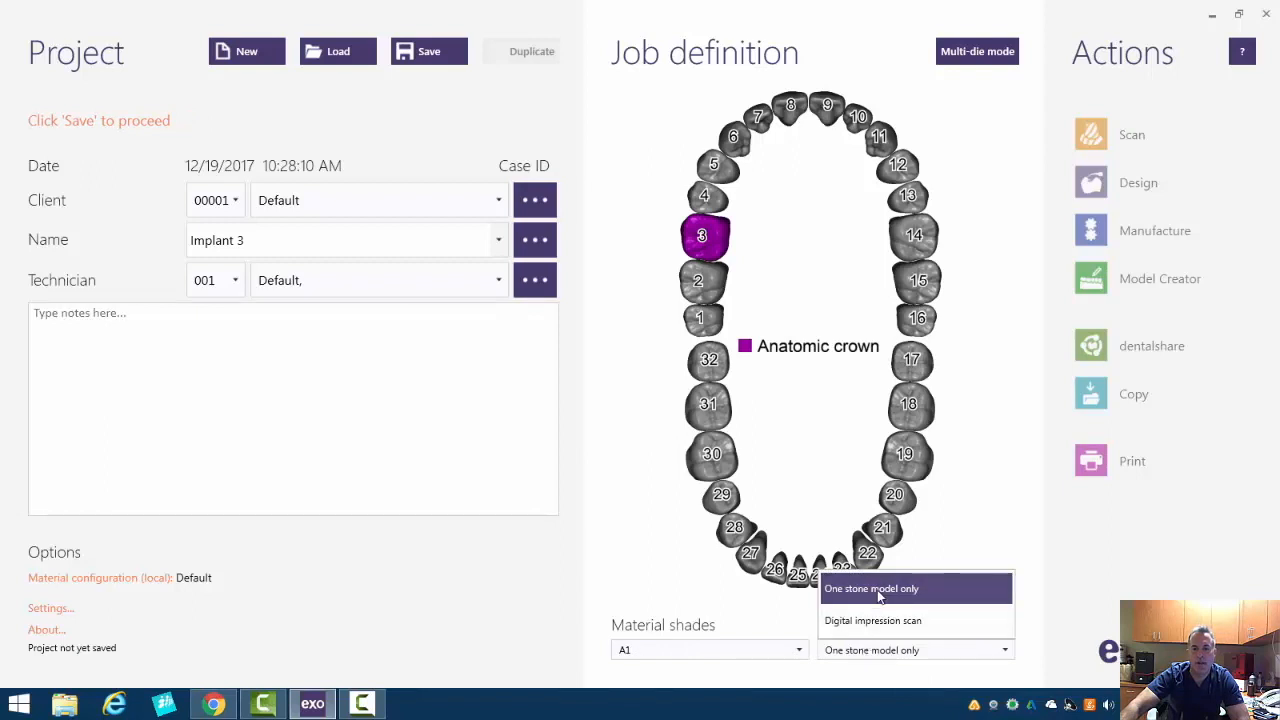
{"action": "left_click", "coordinate": [872, 588]}
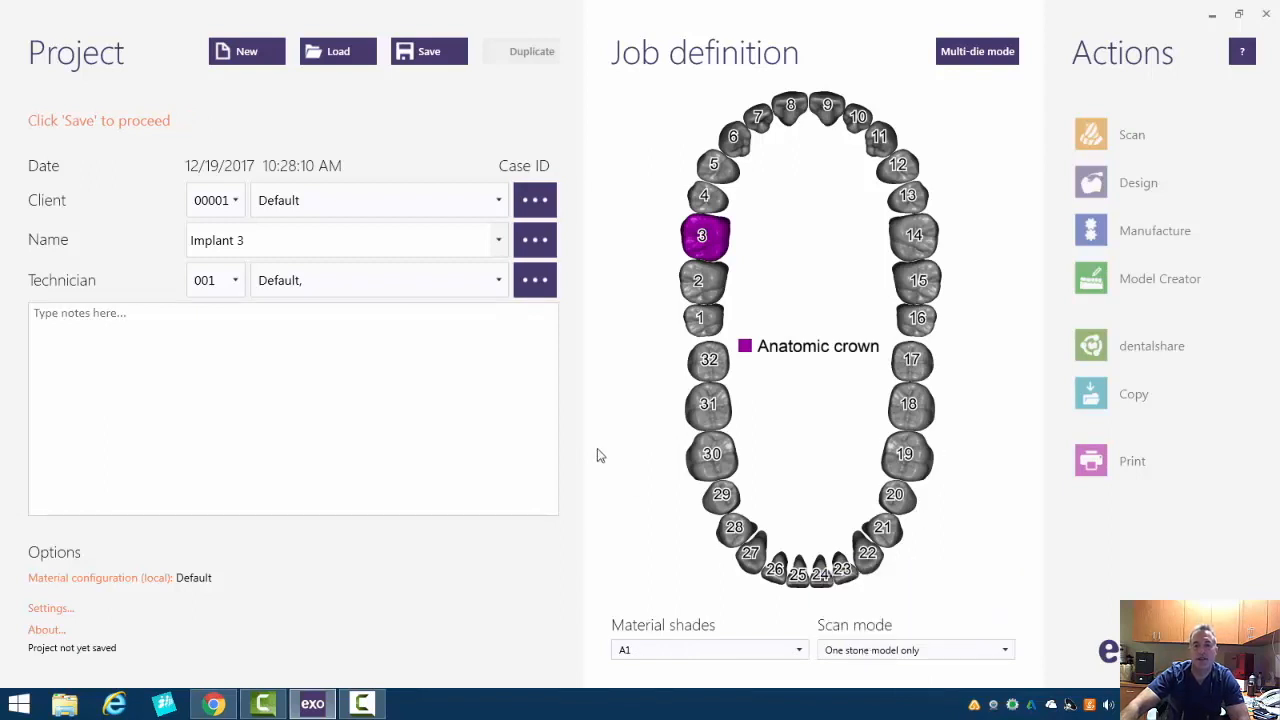
{"action": "left_click", "coordinate": [712, 454]}
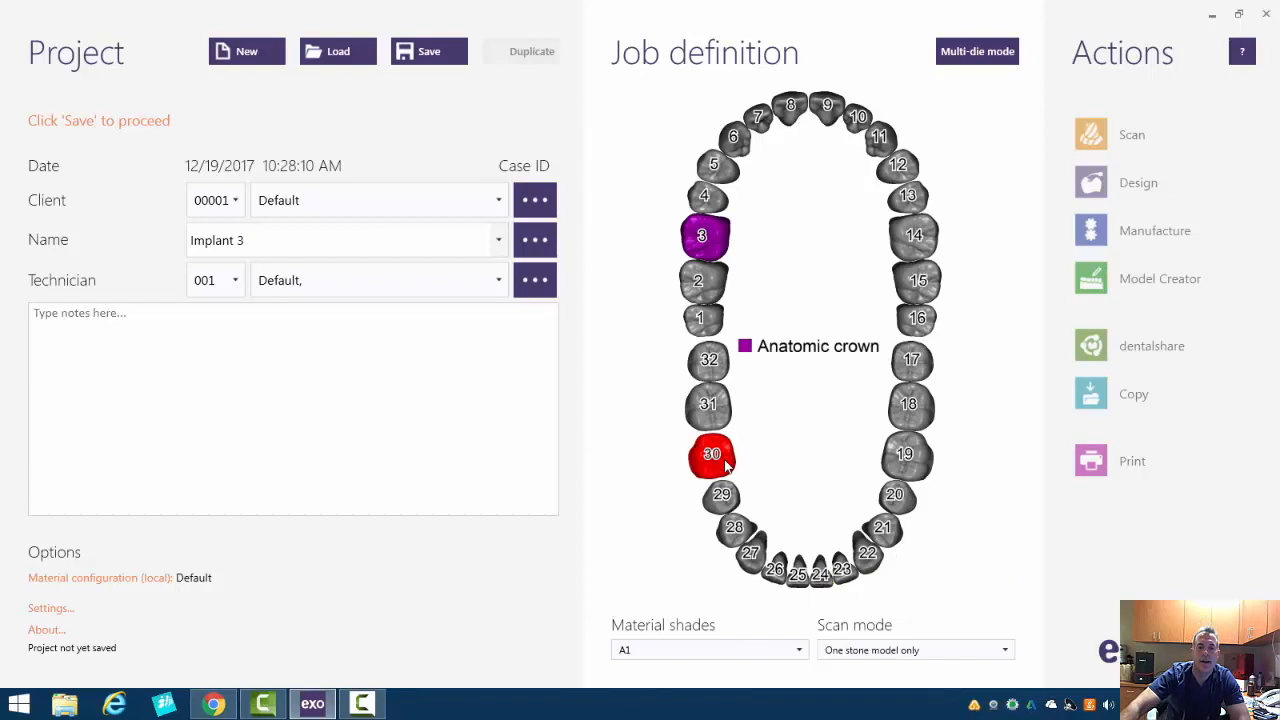
{"action": "left_click", "coordinate": [712, 454]}
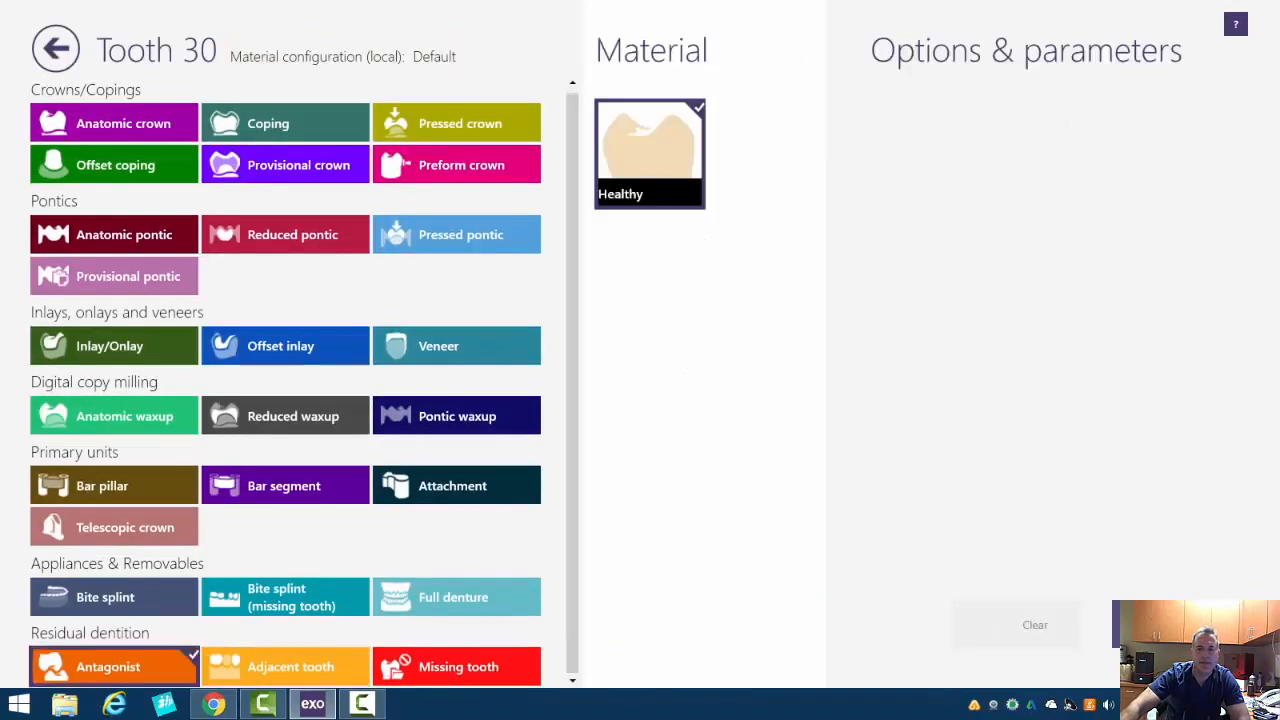
{"action": "left_click", "coordinate": [56, 48]}
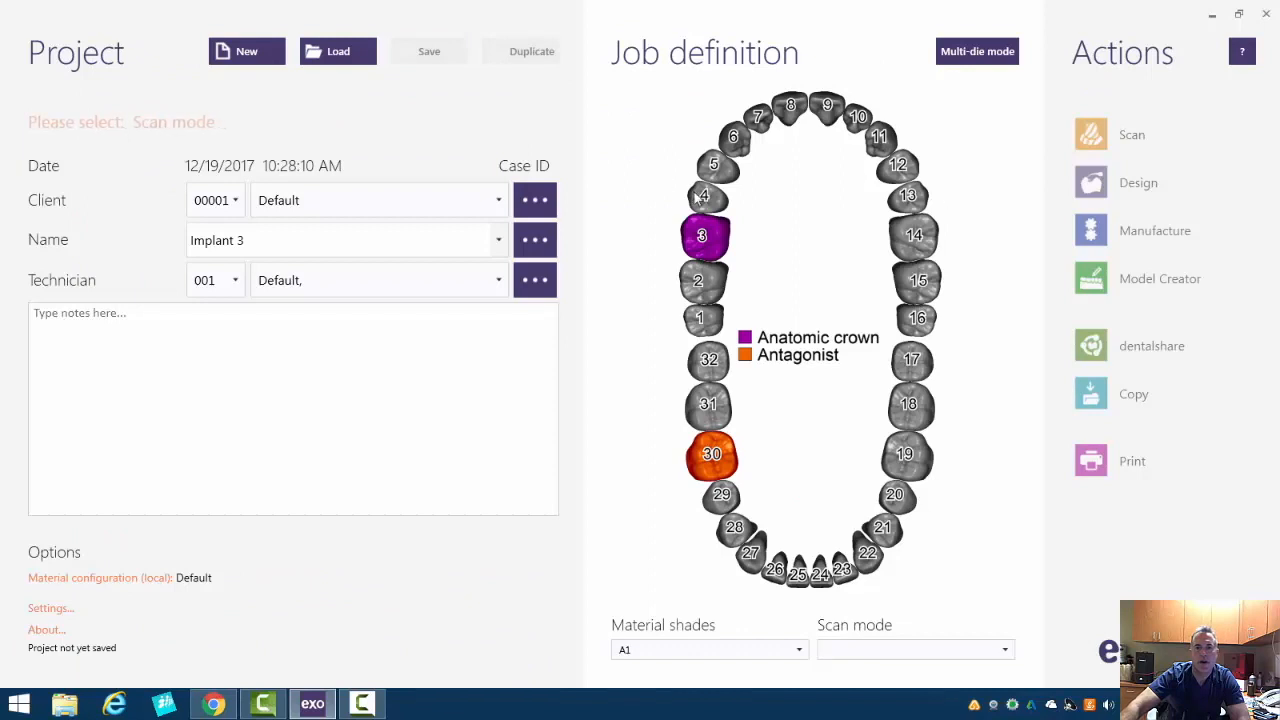
- Mark teeth 4 and 2 as adjacent teeth
{"action": "left_click", "coordinate": [704, 196]}
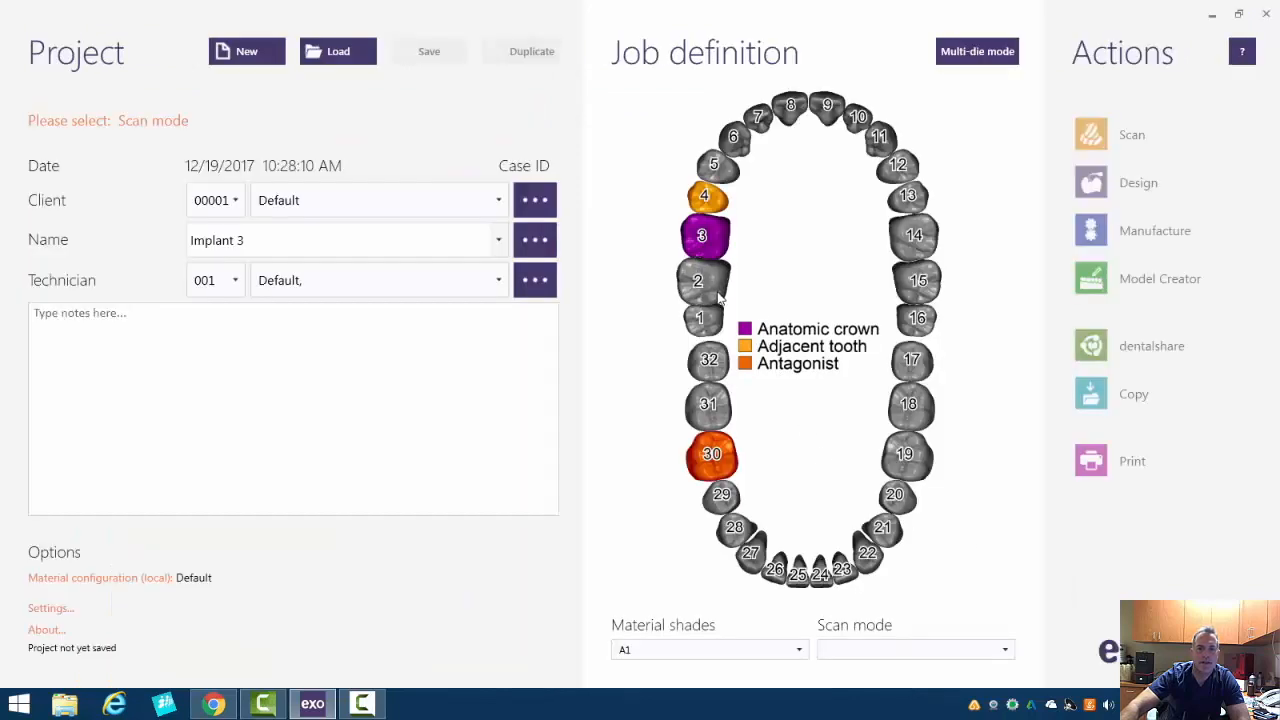
{"action": "left_click", "coordinate": [696, 280]}
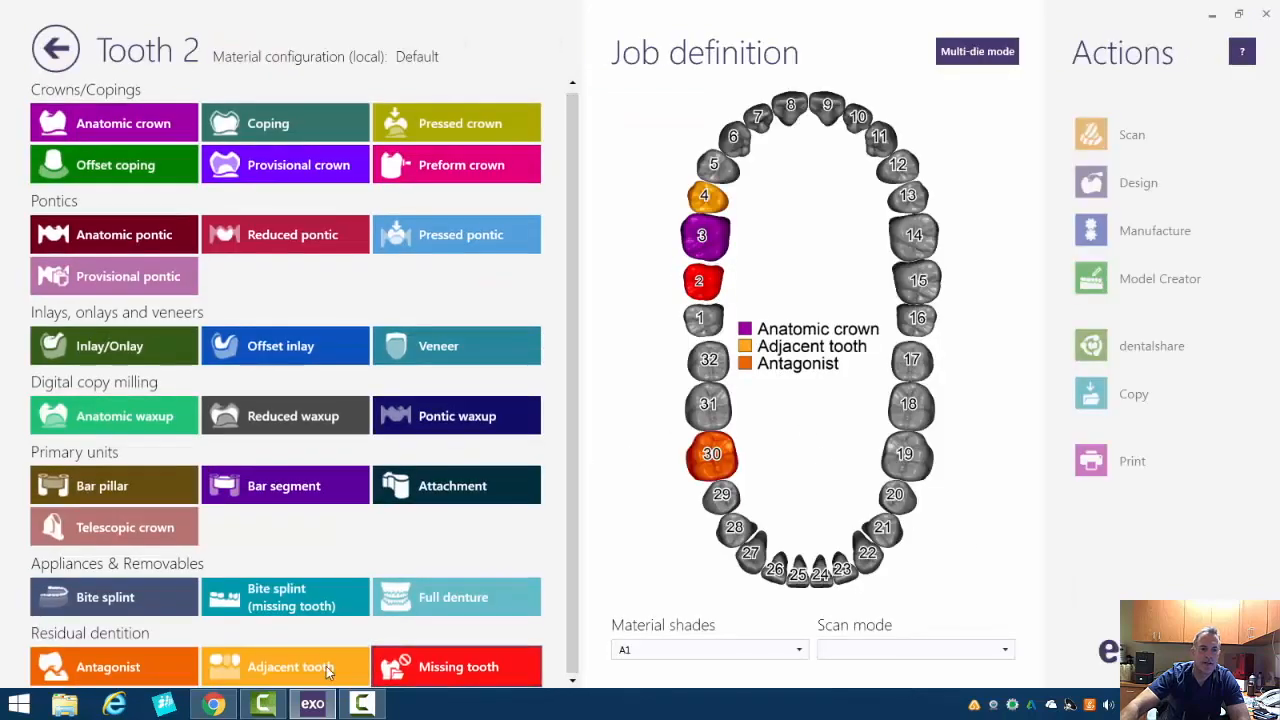
{"action": "left_click", "coordinate": [56, 48]}
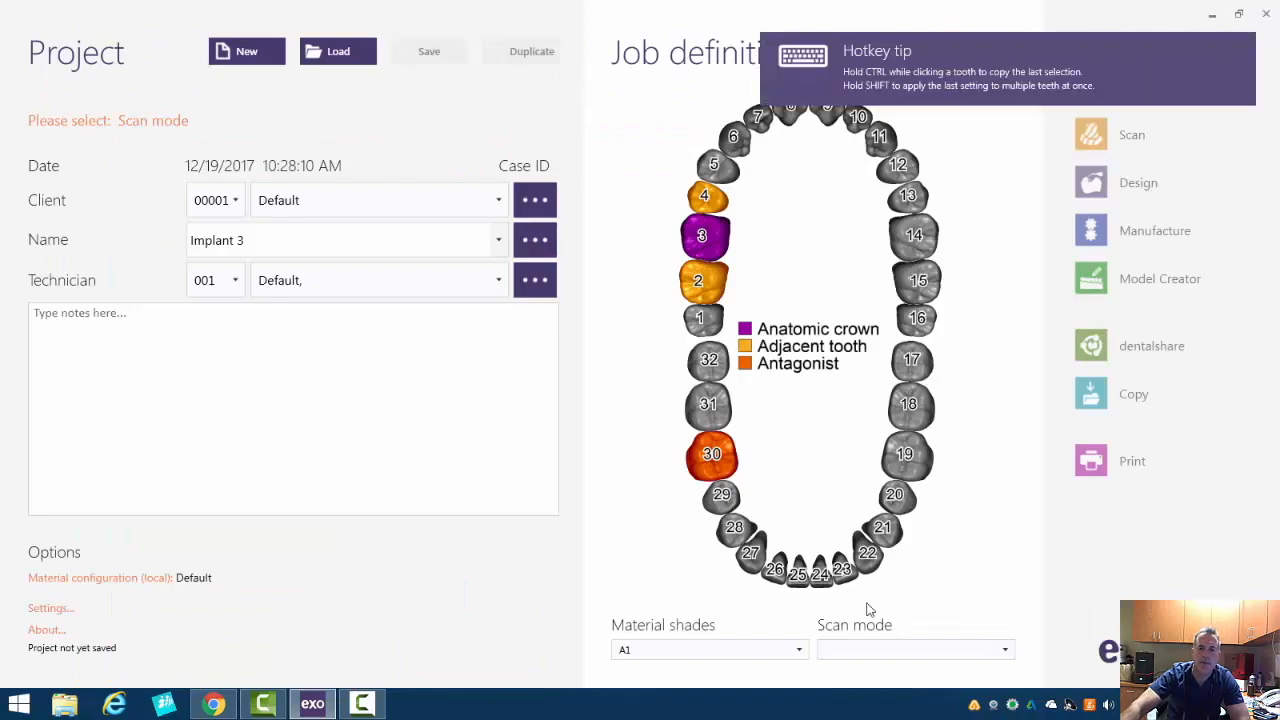
{"action": "mouse_move", "coordinate": [940, 644]}
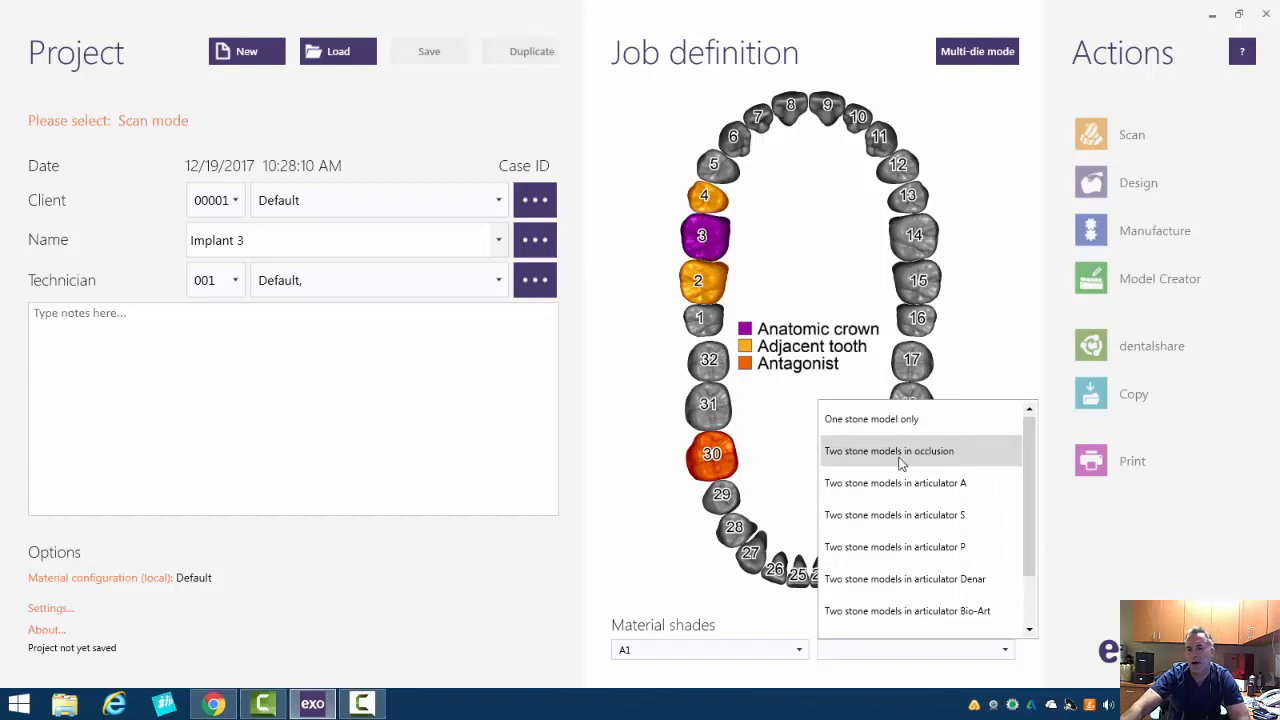
- Set scan mode to two stone models in occlusion and save the project as case 00001-001
{"action": "left_click", "coordinate": [888, 450]}
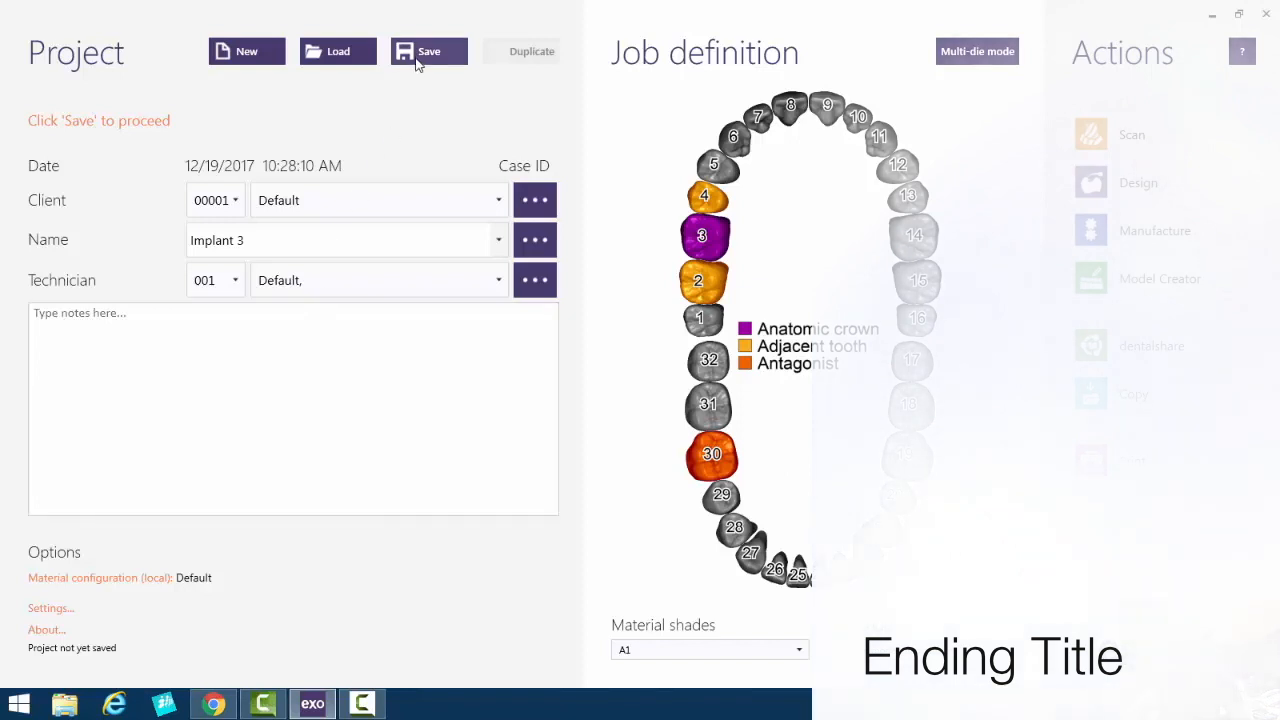
{"action": "left_click", "coordinate": [428, 52]}
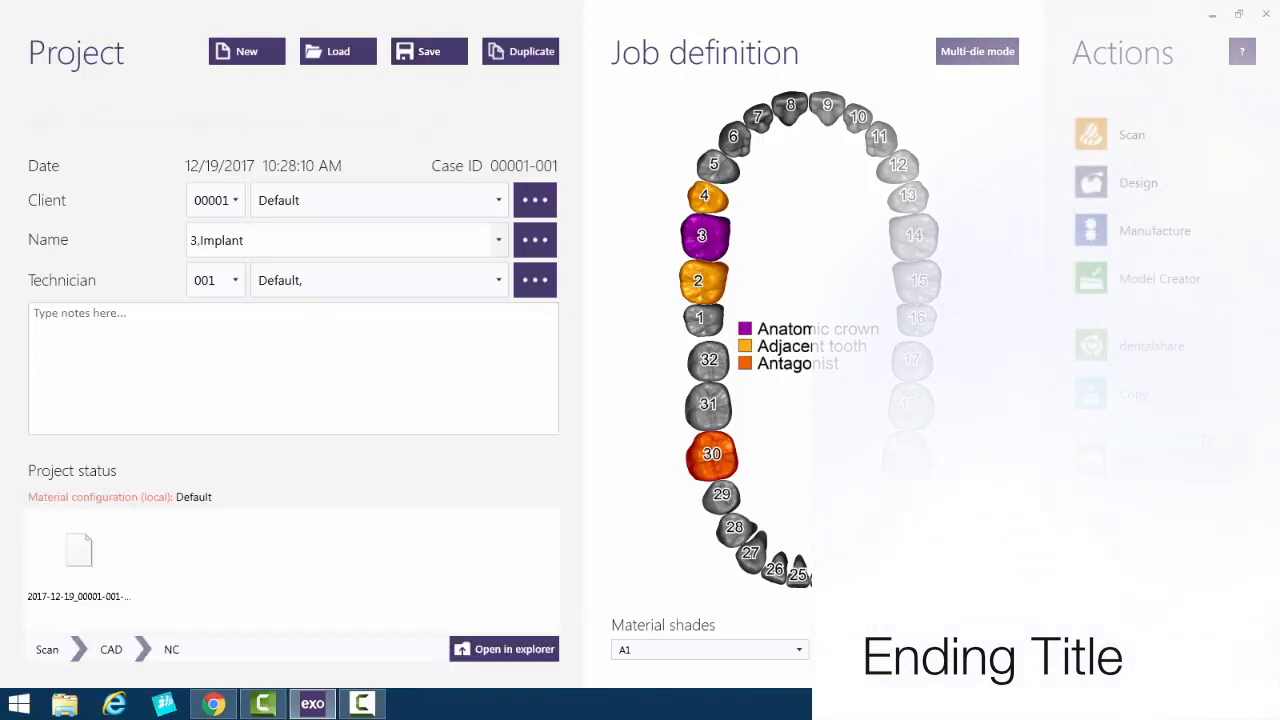